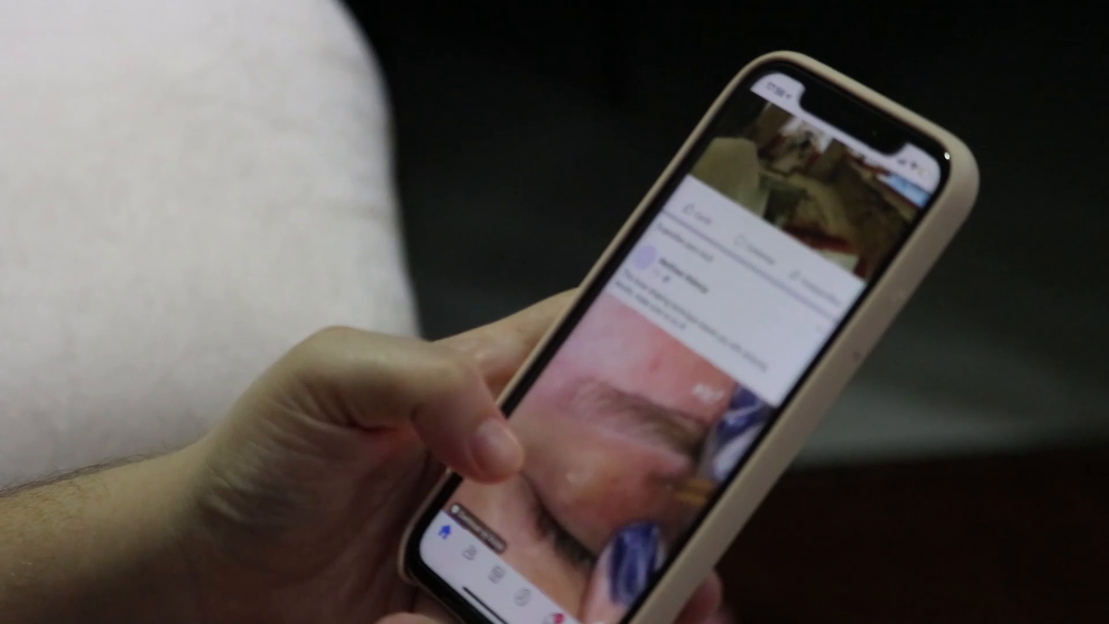
{"action": "scroll", "scroll_direction": "down", "scroll_amount": 3}
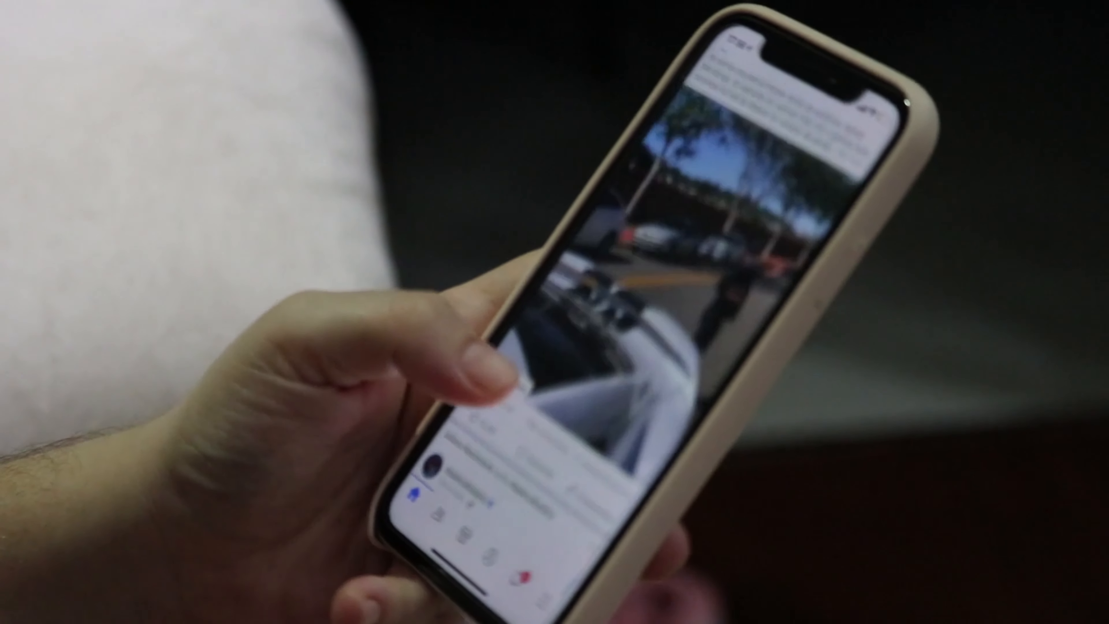